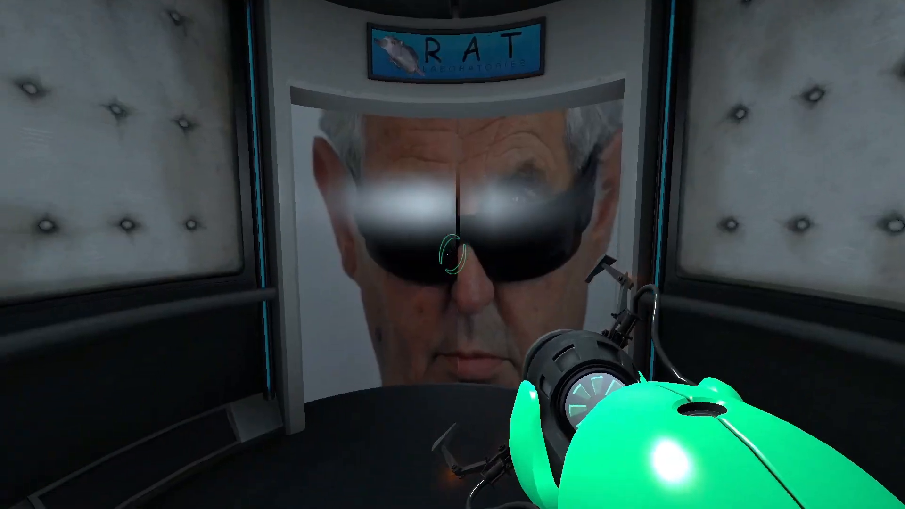
Step: Load 'Test Chamber 17: Advanced' from the Bonus Maps advanced chambers
click(452, 254)
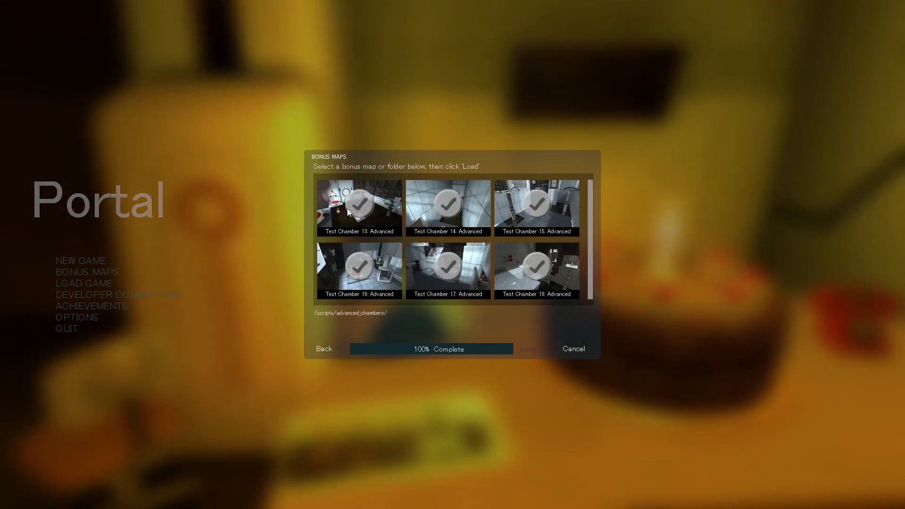
click(447, 269)
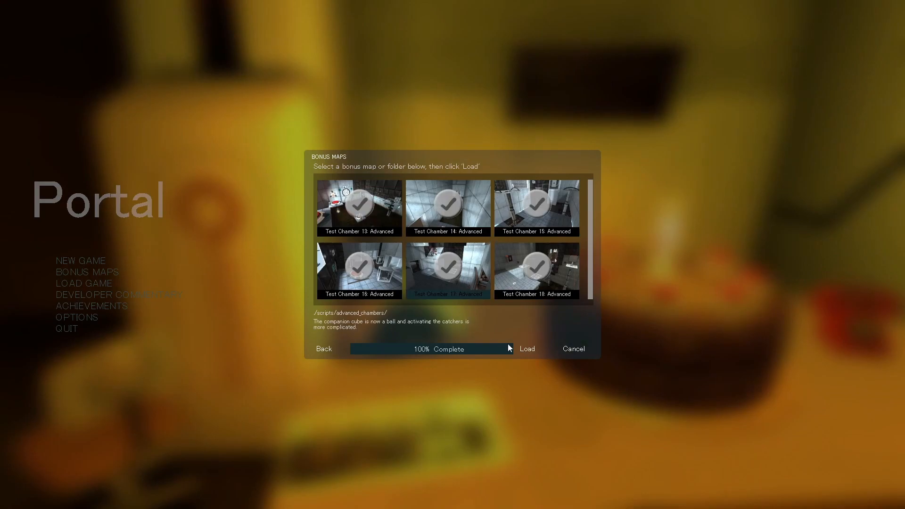
click(526, 349)
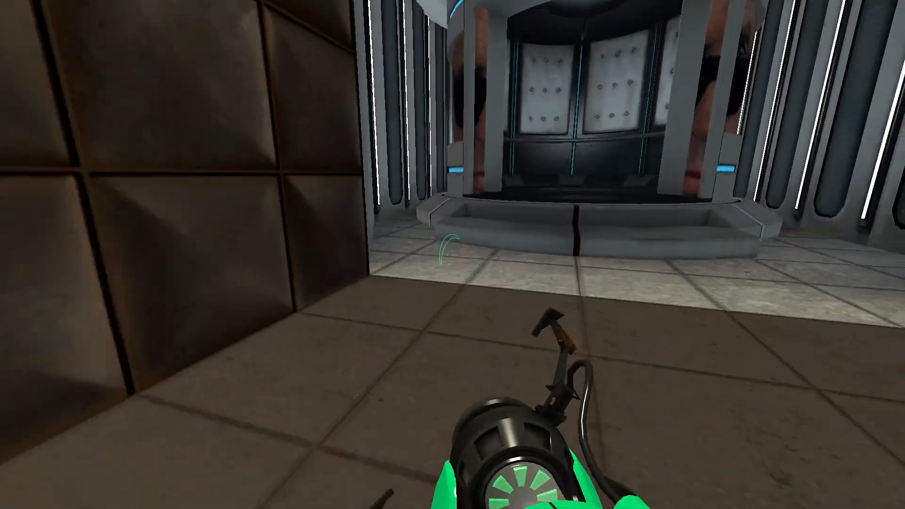
mouse_move(453, 255)
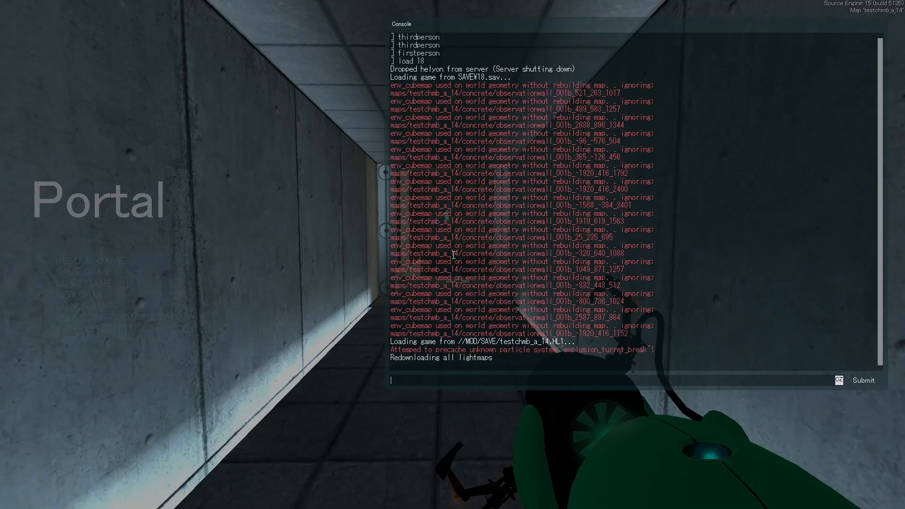
Step: Enter sv_cheats 1 and thirdperson in the console to show the player from behind
text(sv_chea)
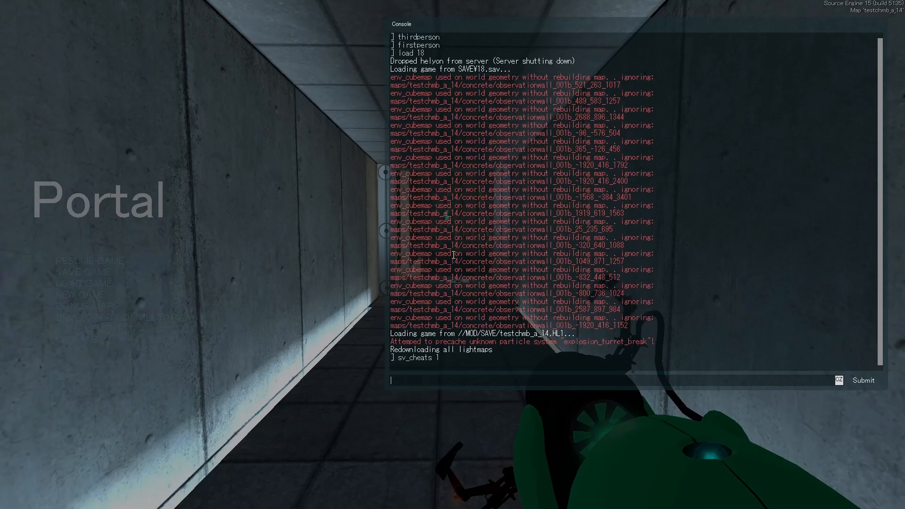
text(thirdperson)
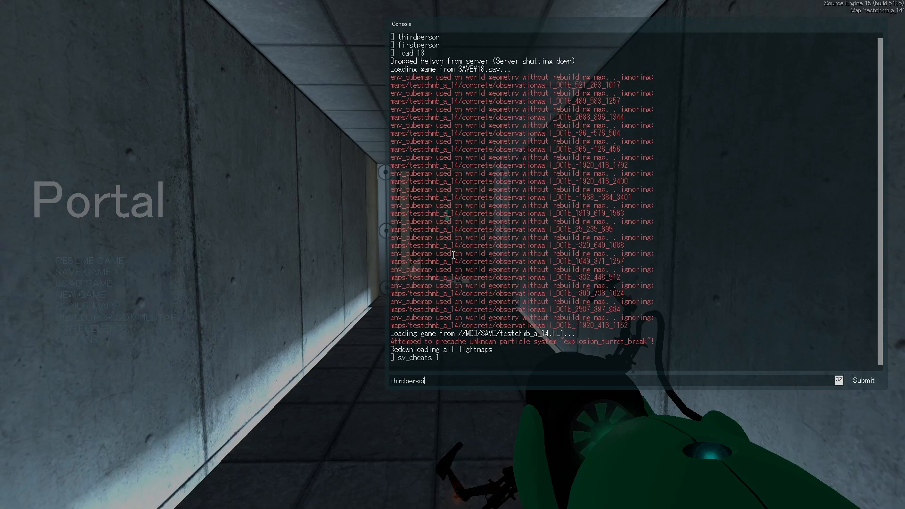
key(enter)
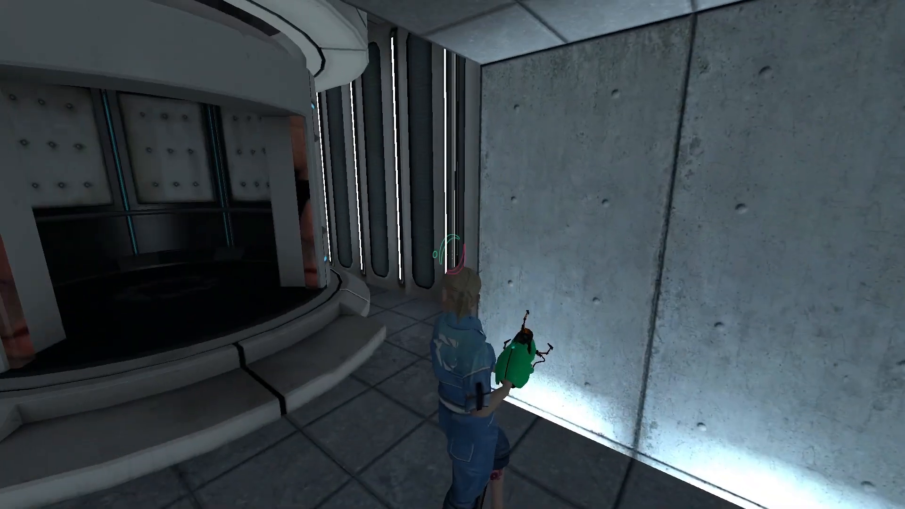